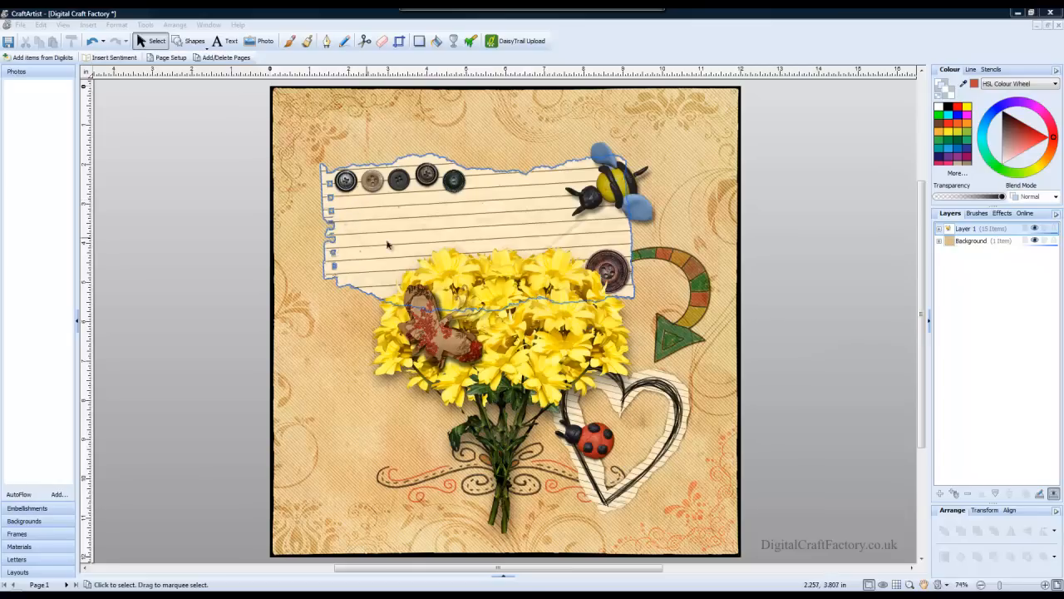
mouse_move(539, 216)
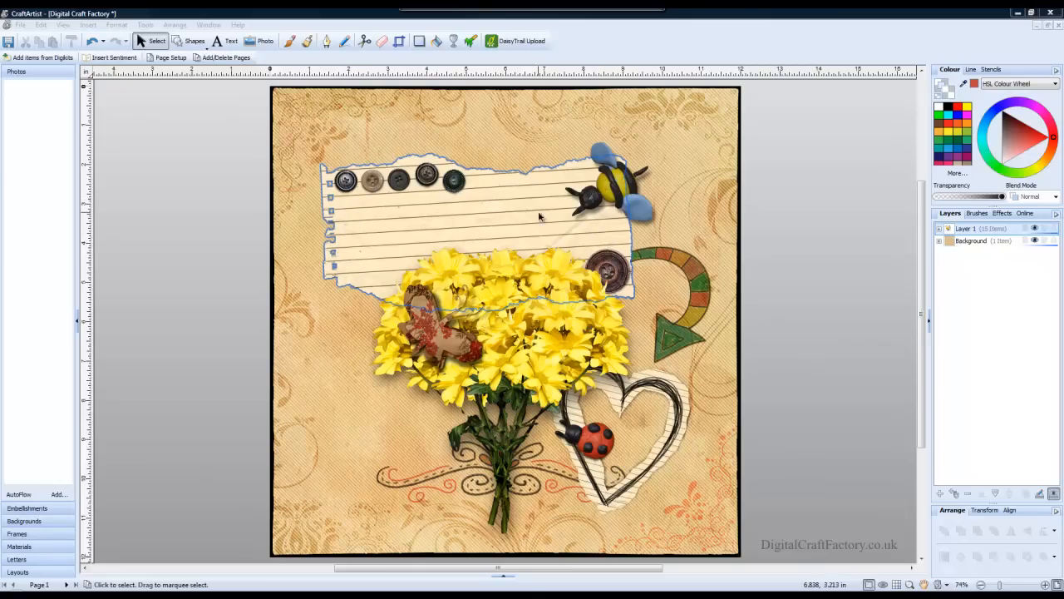
mouse_move(365, 218)
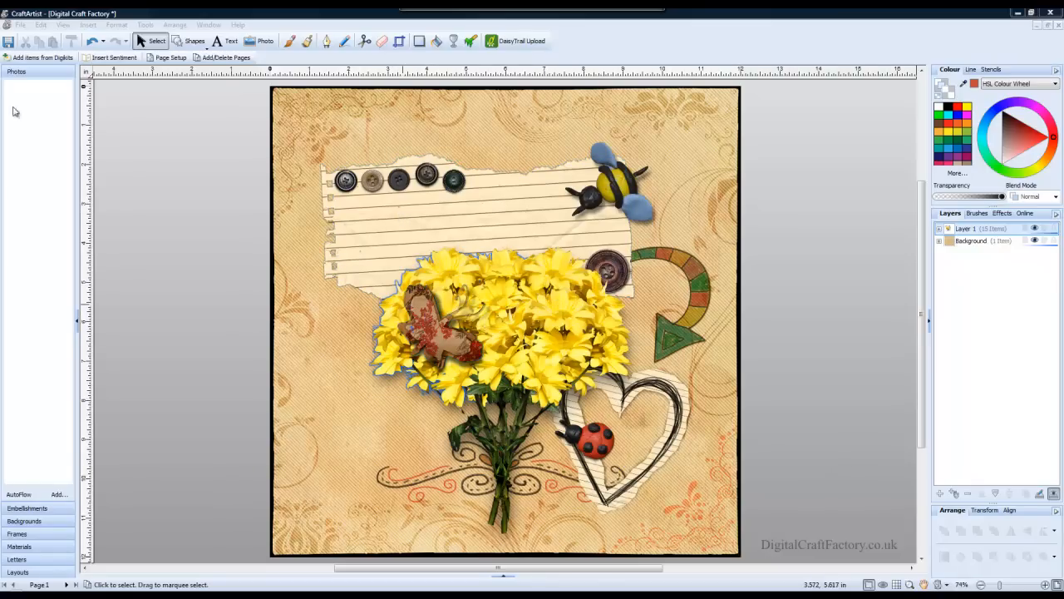
- Browse the ready-made sentiments to the Occasions list and show the Mother's Day sentiments
click(113, 56)
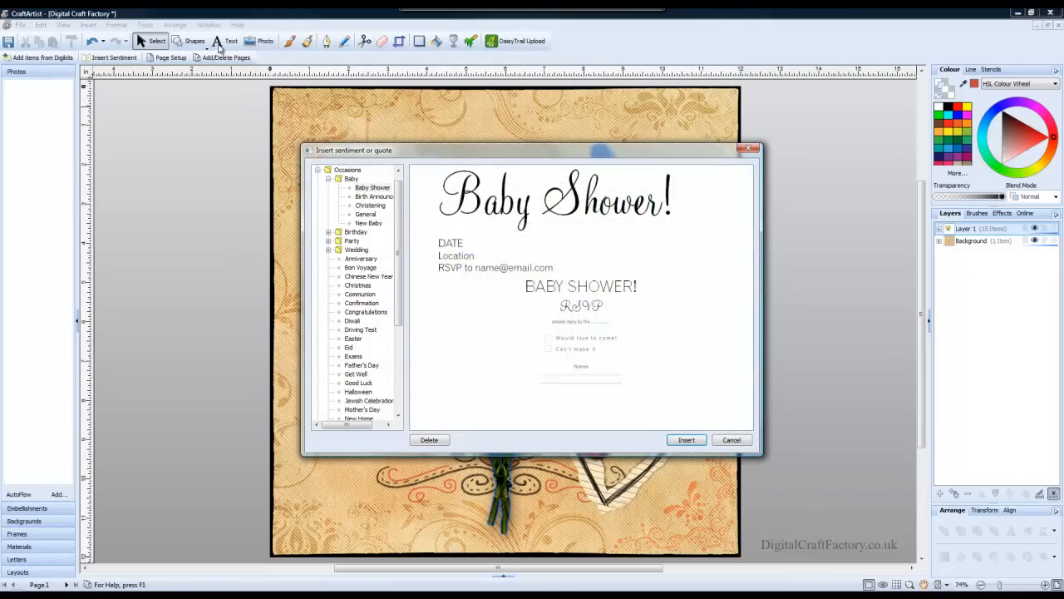
mouse_move(407, 138)
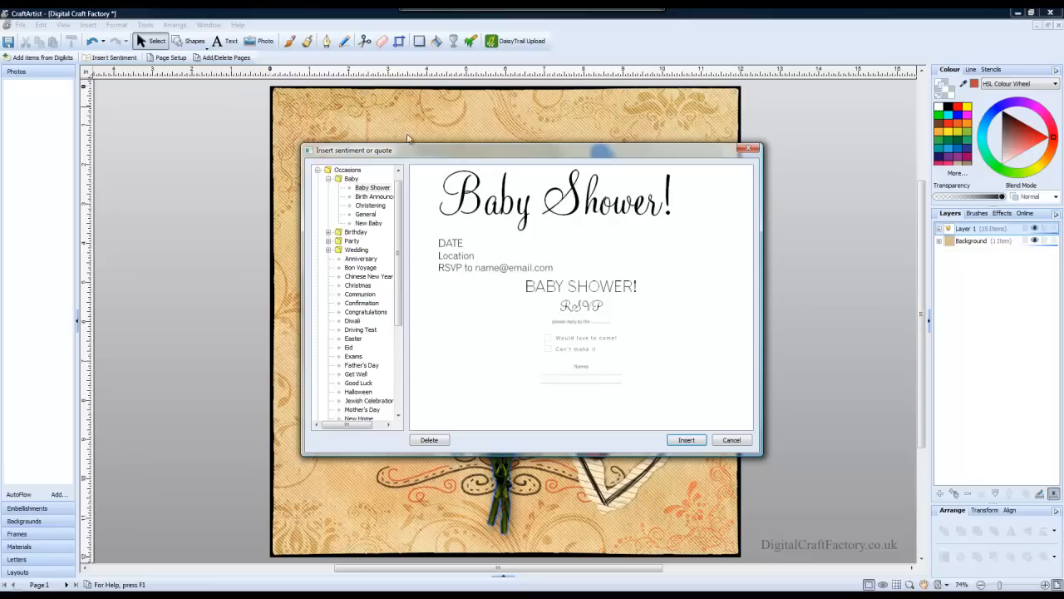
scroll(down, 3)
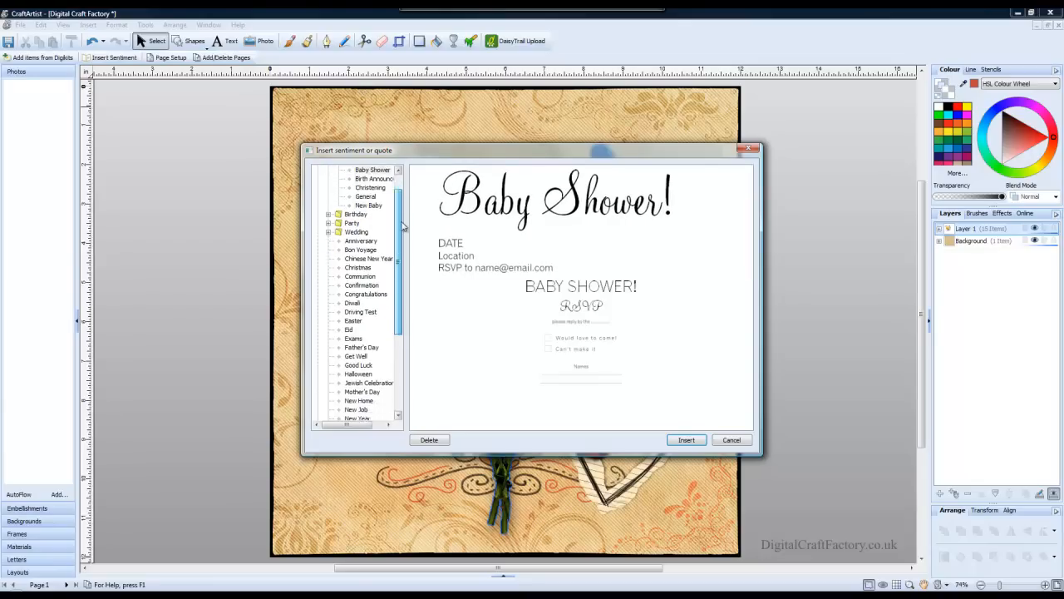
scroll(down, 3)
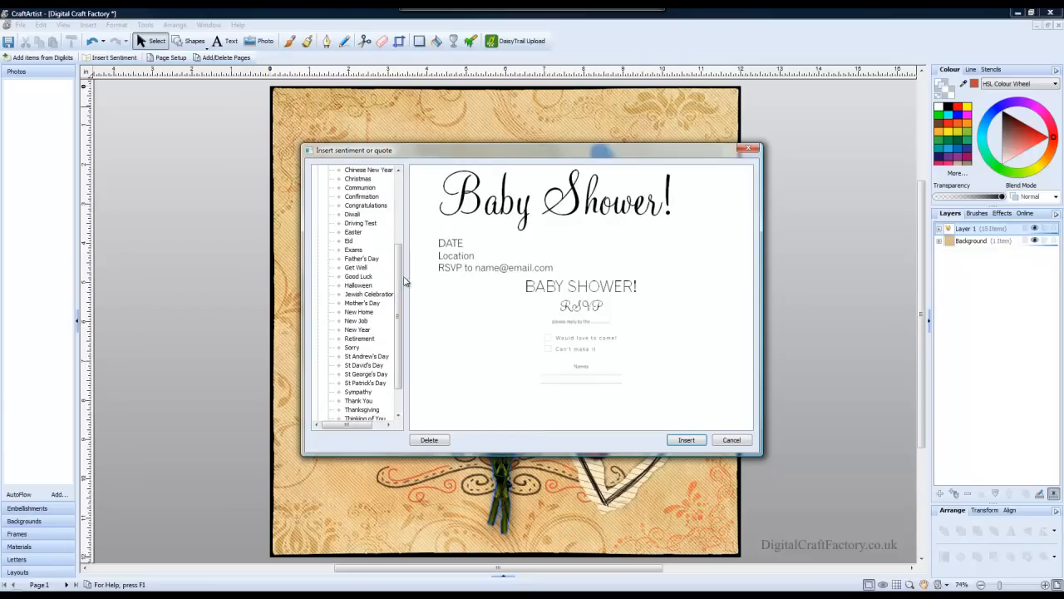
click(363, 303)
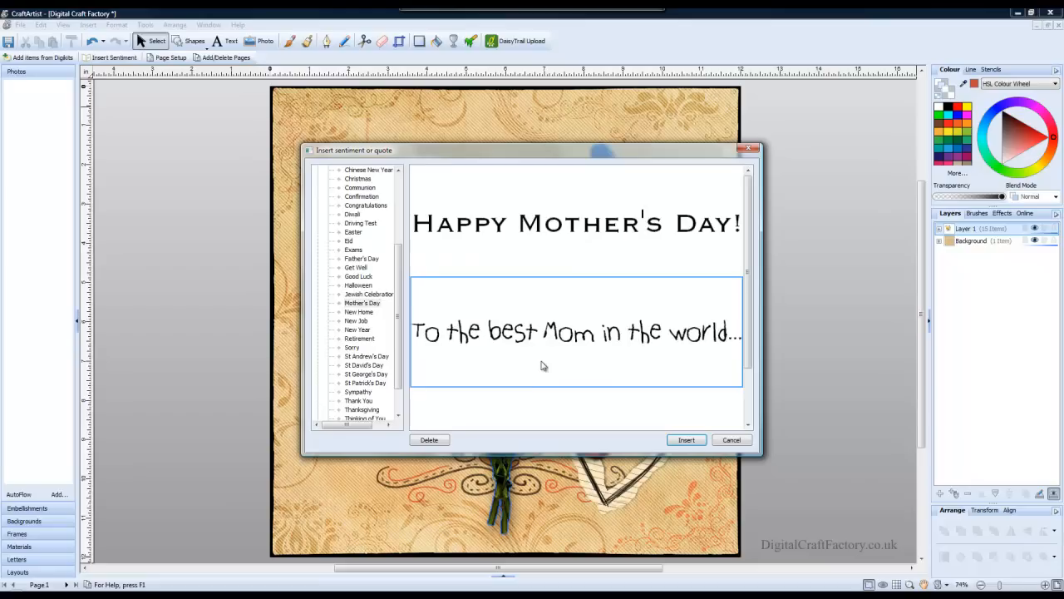
scroll(down, 3)
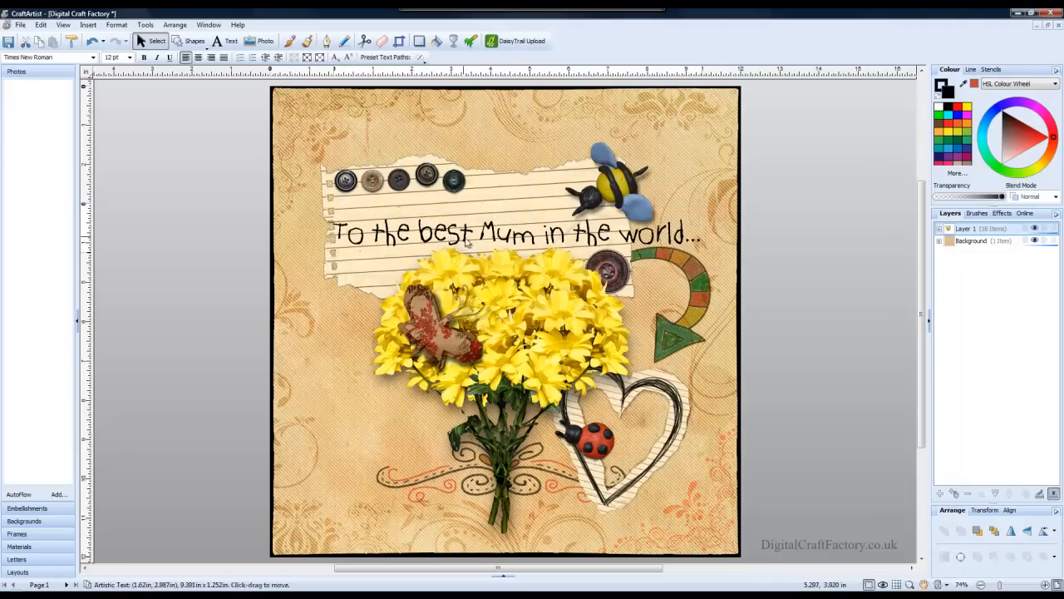
- Give 'To the best Mum in the world...' a thinner handwritten font from the font dropdown
click(516, 233)
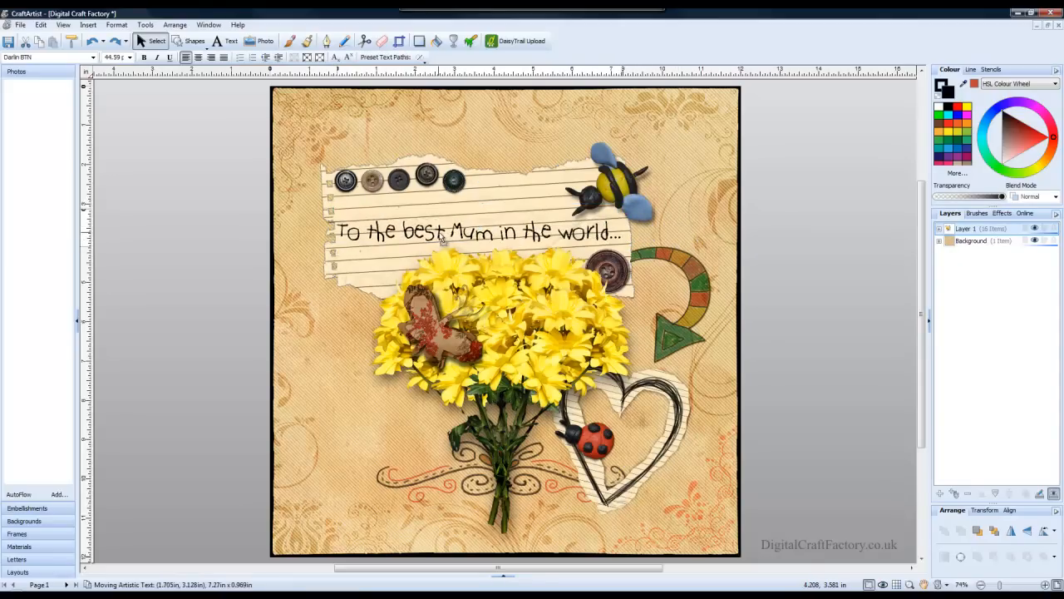
- Rotate the sentiment slightly and drop it onto the top ruled line of the torn paper
click(479, 236)
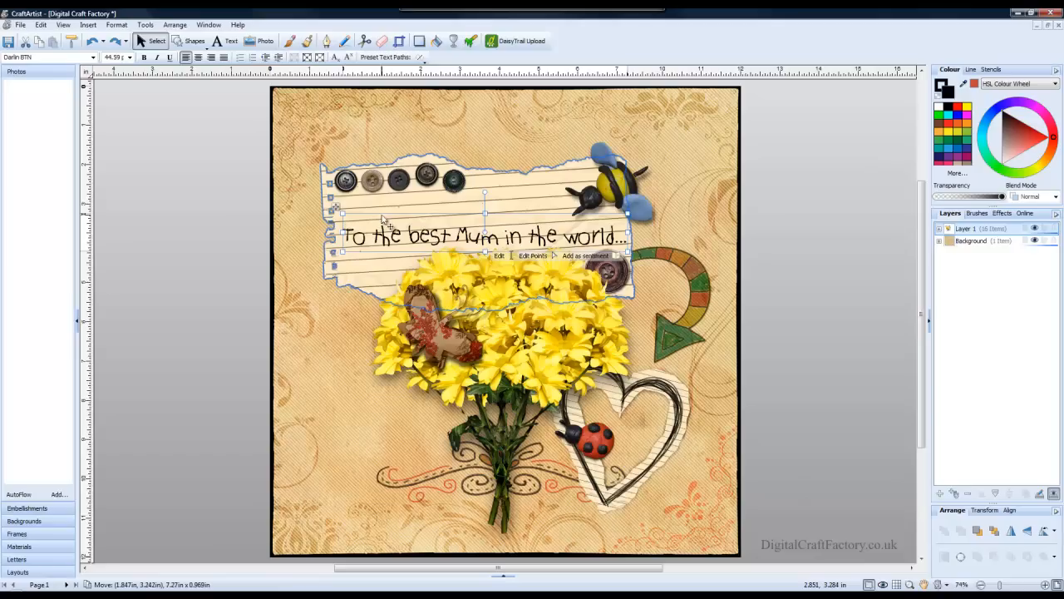
mouse_move(585, 220)
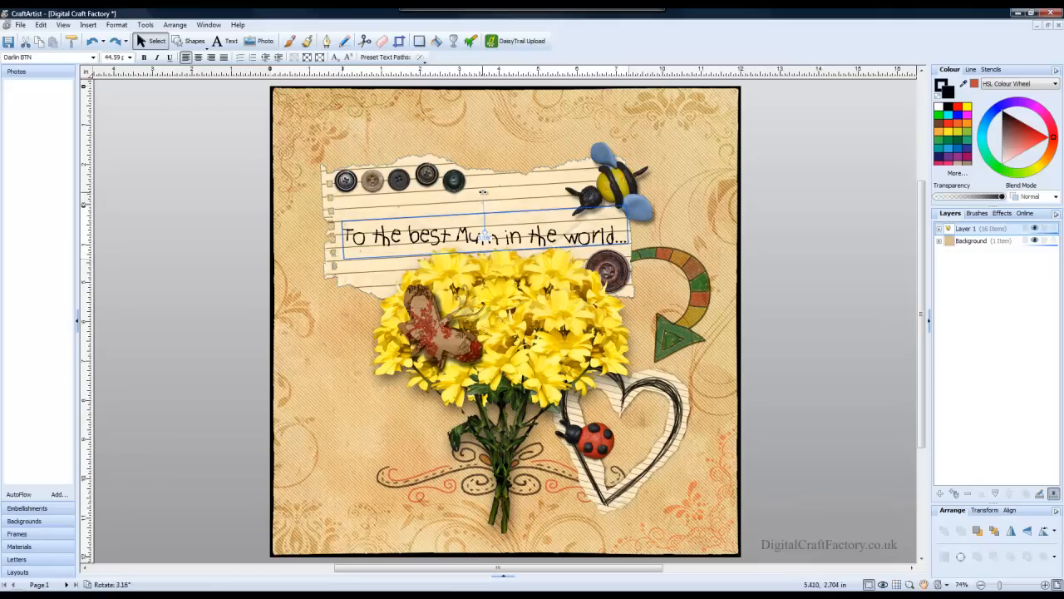
click(486, 236)
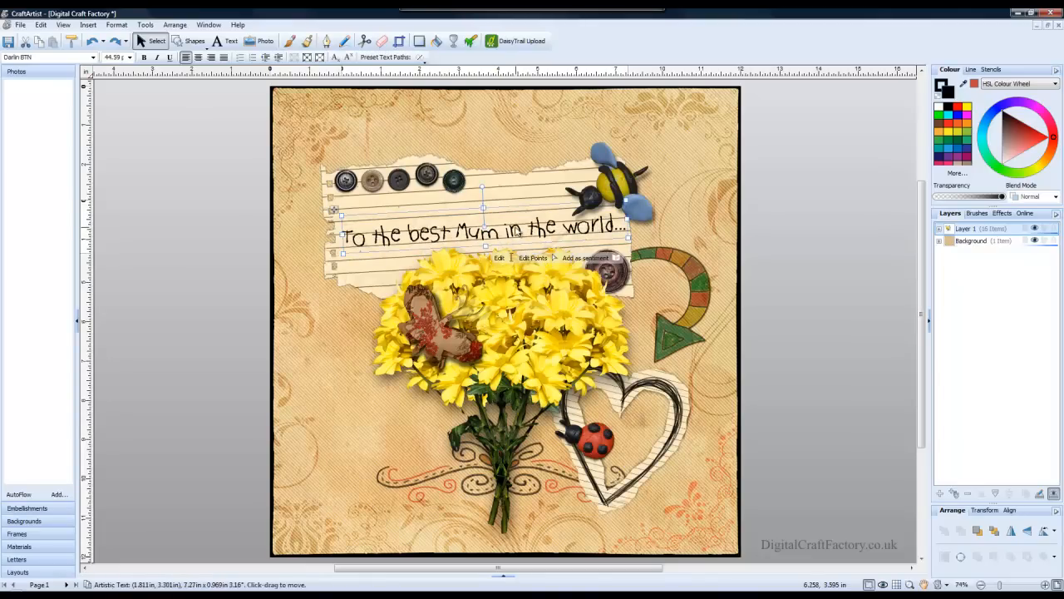
mouse_move(448, 220)
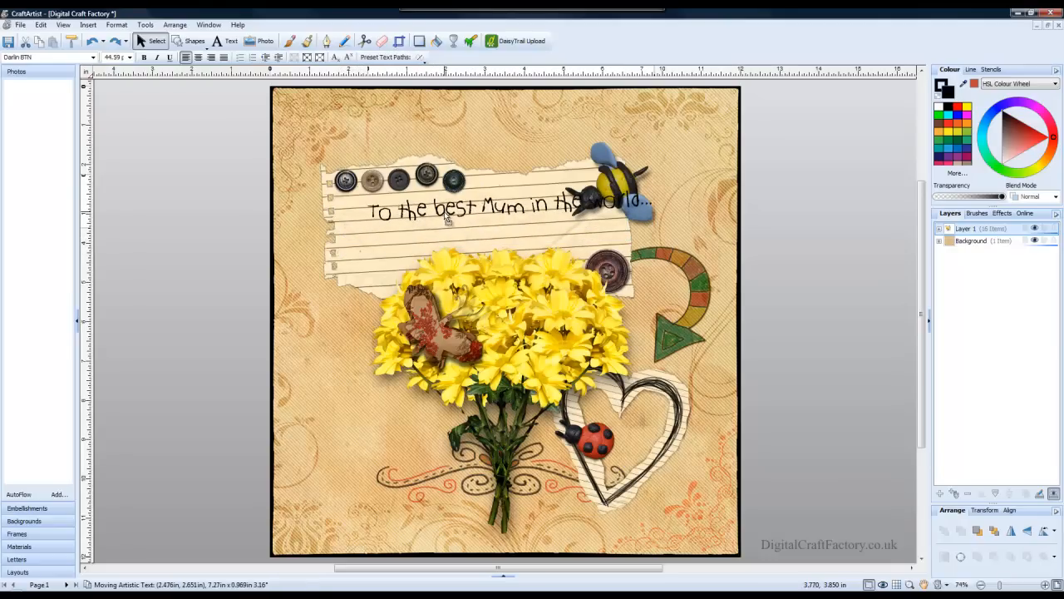
click(499, 208)
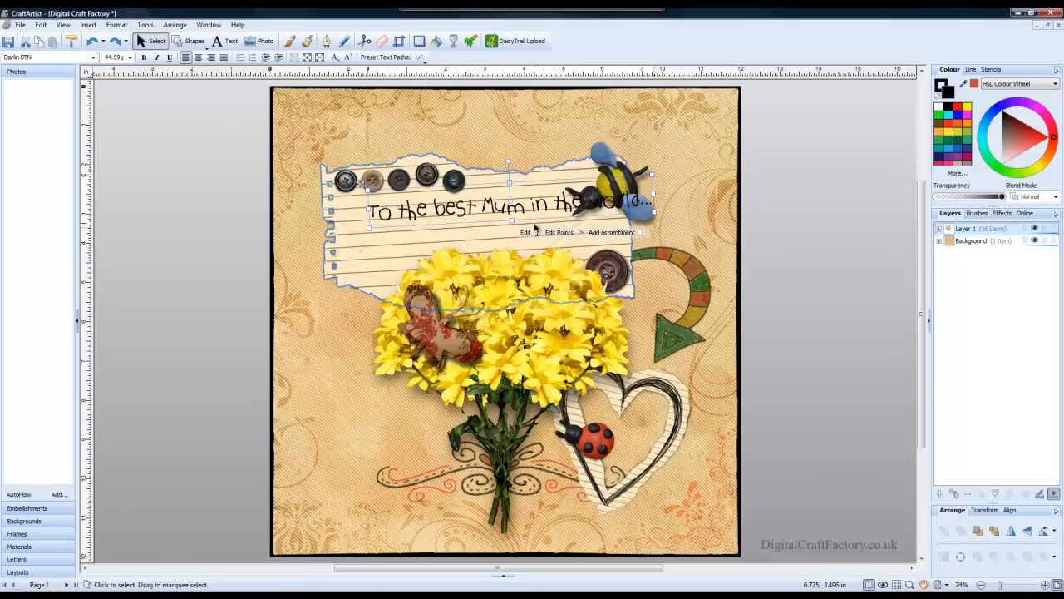
- Narrow the text frame so the sentiment wraps into 'To the best Mum' and 'in the world...'
drag(507, 200, 533, 208)
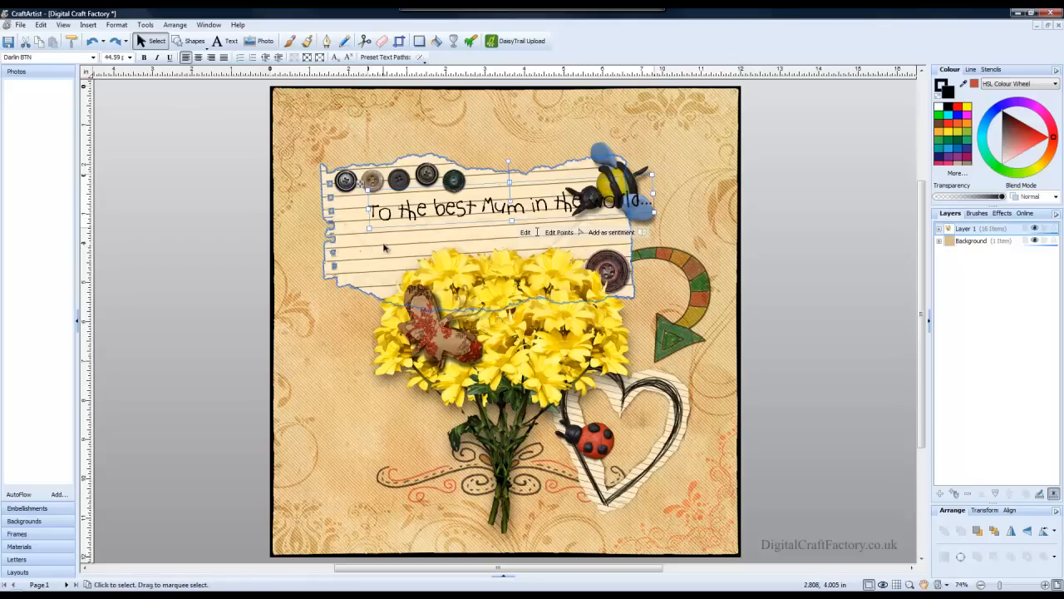
mouse_move(502, 246)
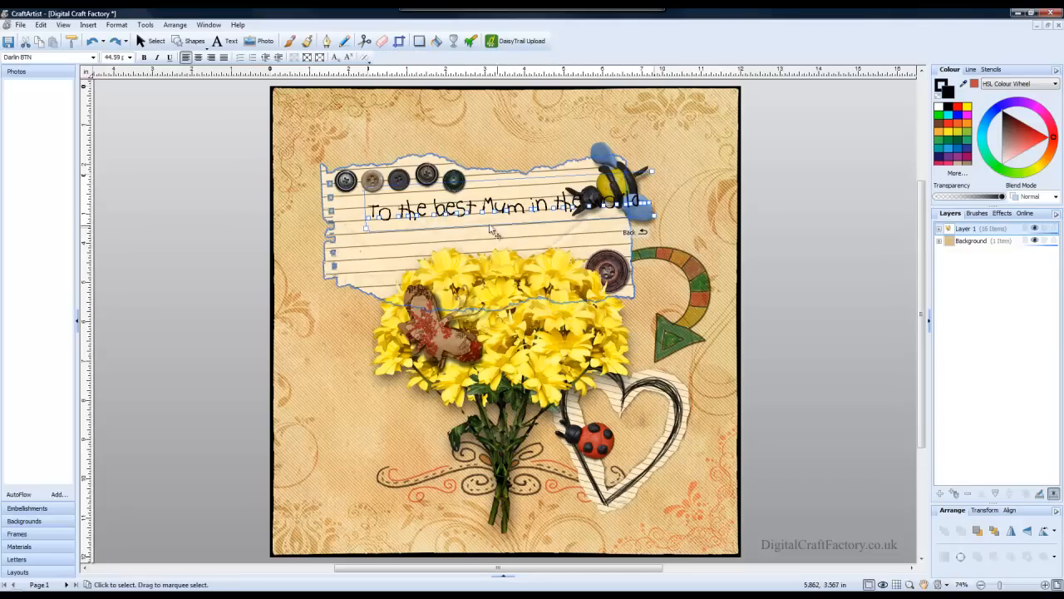
click(491, 216)
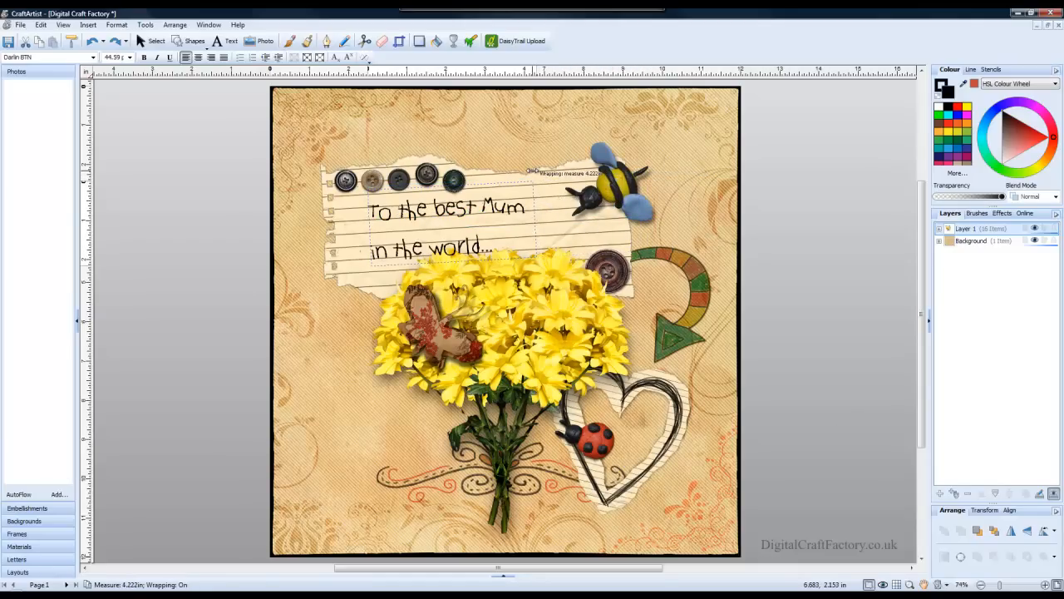
click(463, 208)
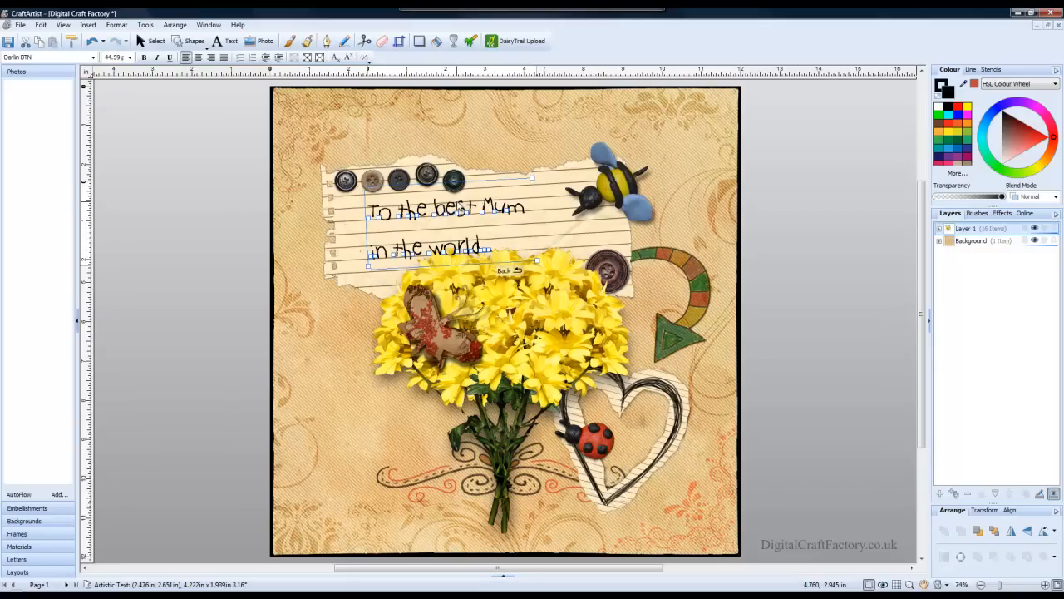
mouse_move(390, 236)
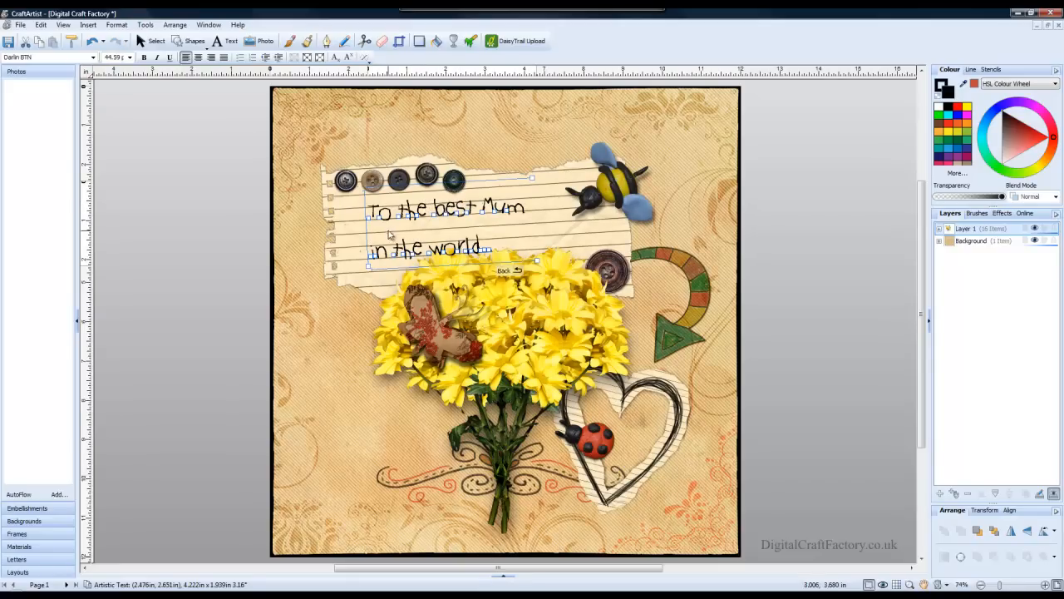
mouse_move(384, 256)
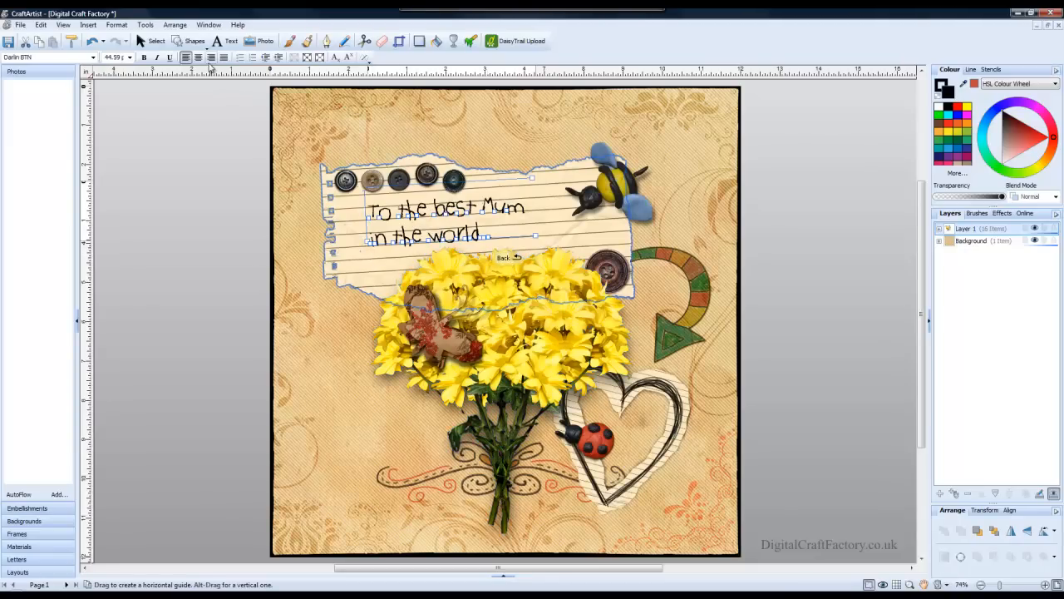
- Centre-align the two lines so 'in the world...' sits indented beneath 'To the best Mum'
click(198, 56)
text(...)
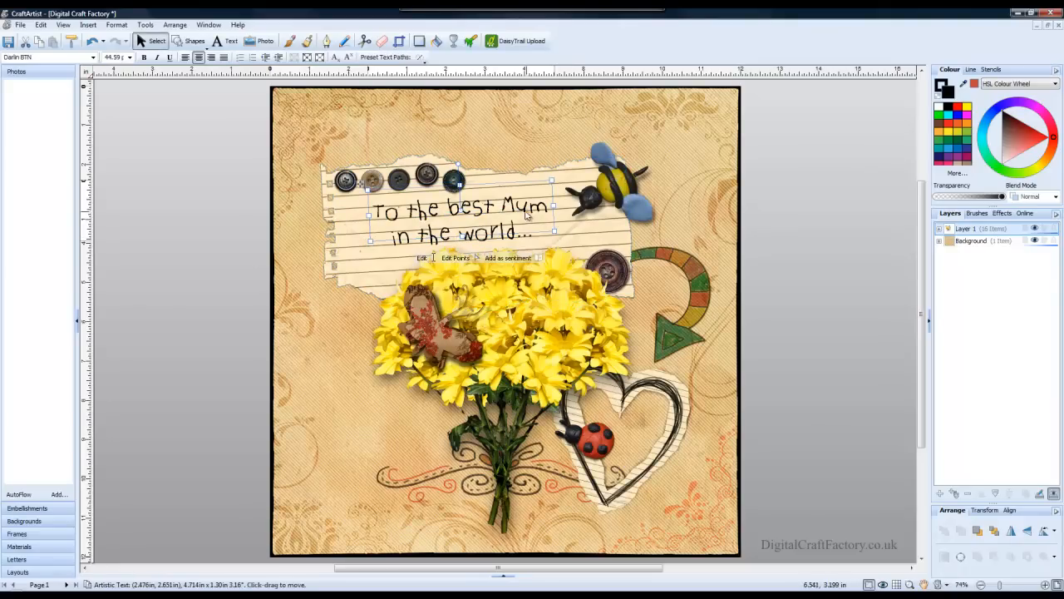
mouse_move(748, 216)
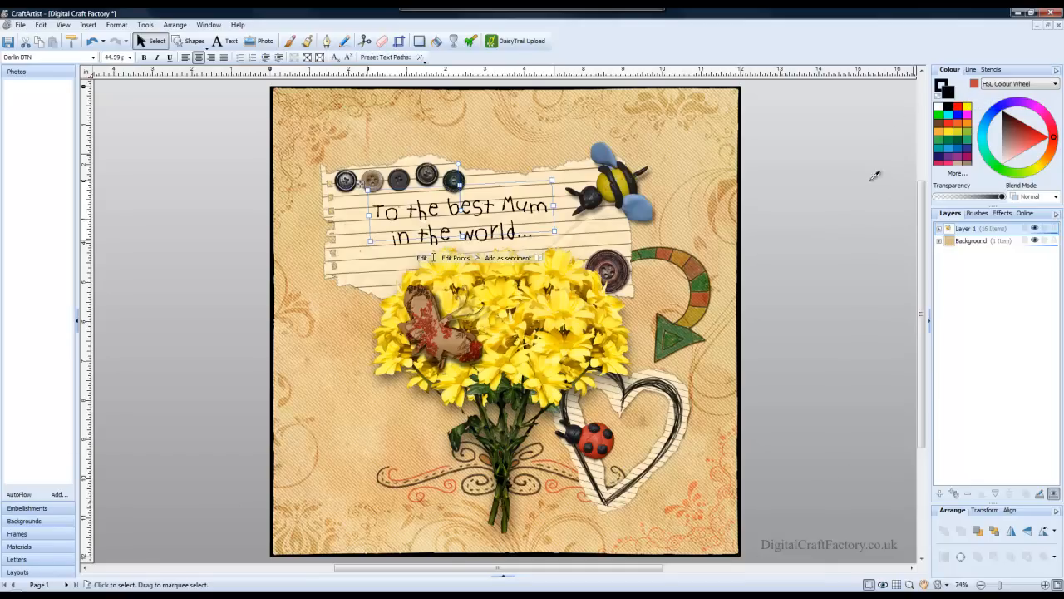
mouse_move(605, 439)
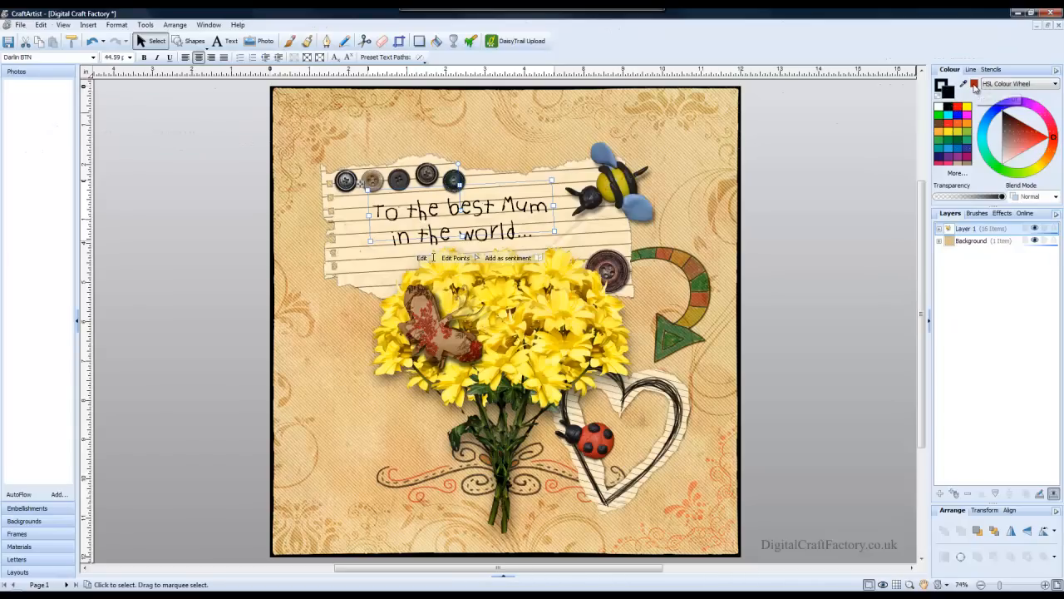
- Recolour the sentiment from black to a purple-blue swatch in the Colour tab
click(821, 188)
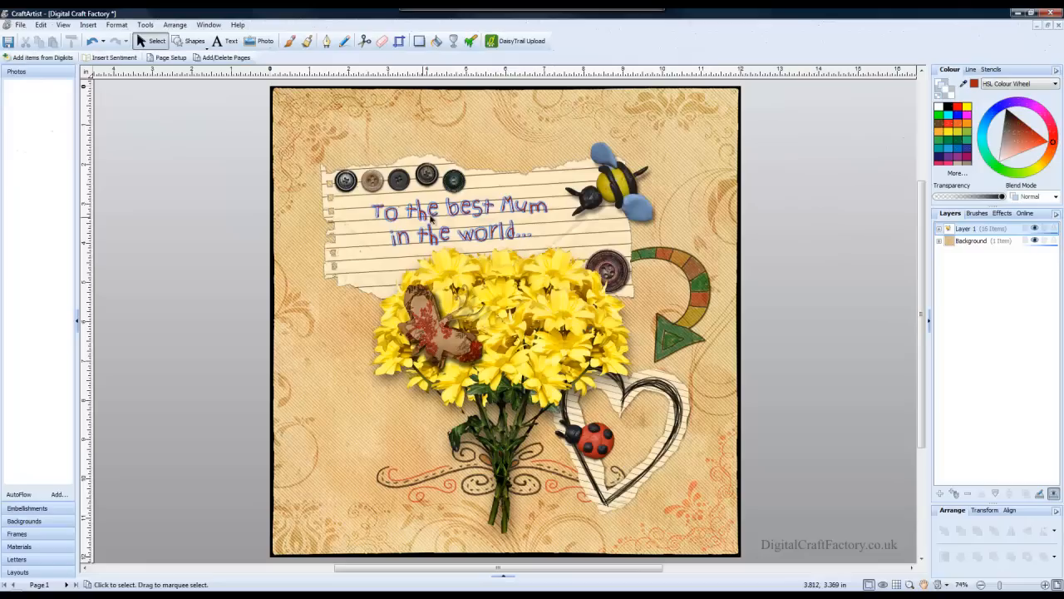
- Select the sentiment, make it red from the Colour wheel, then deselect to view it
click(457, 216)
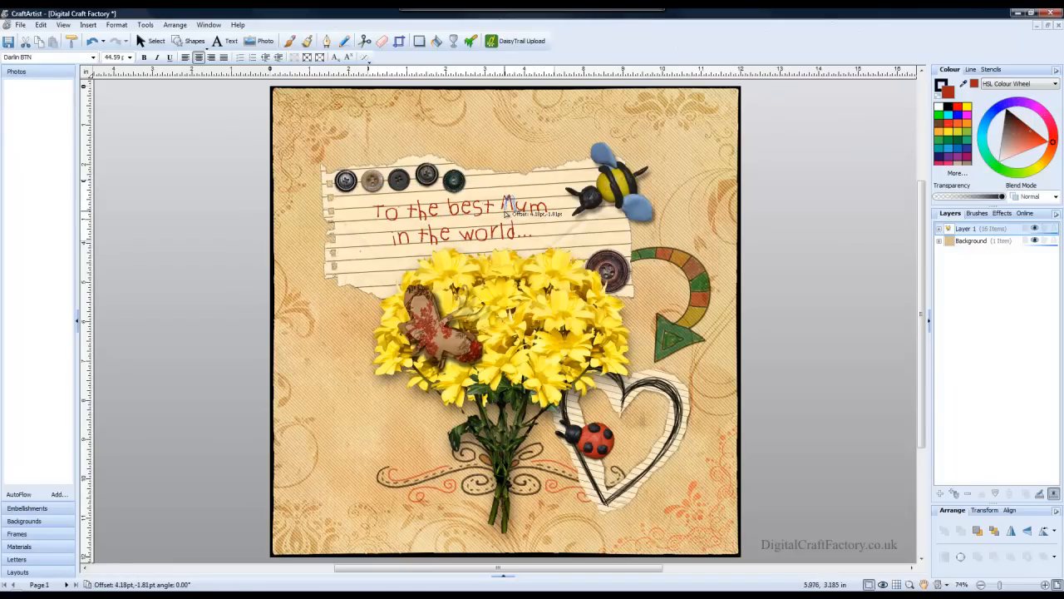
click(457, 208)
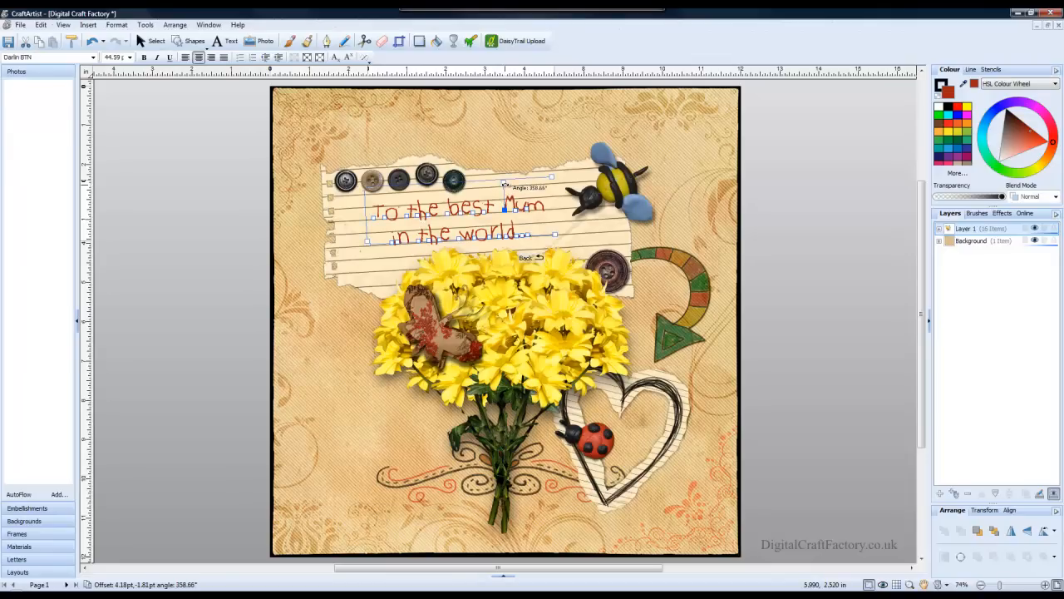
click(183, 251)
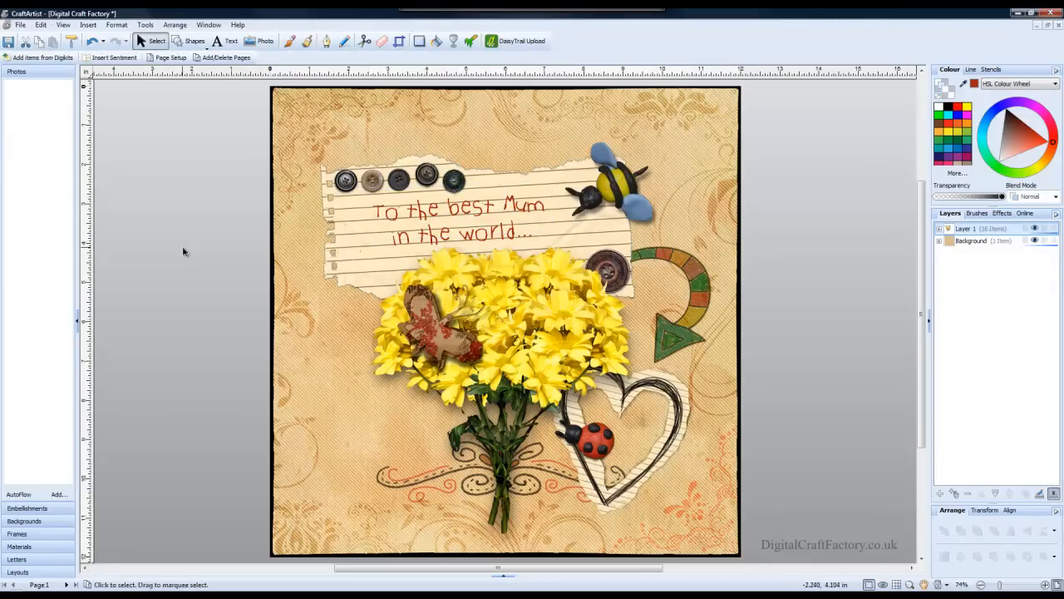